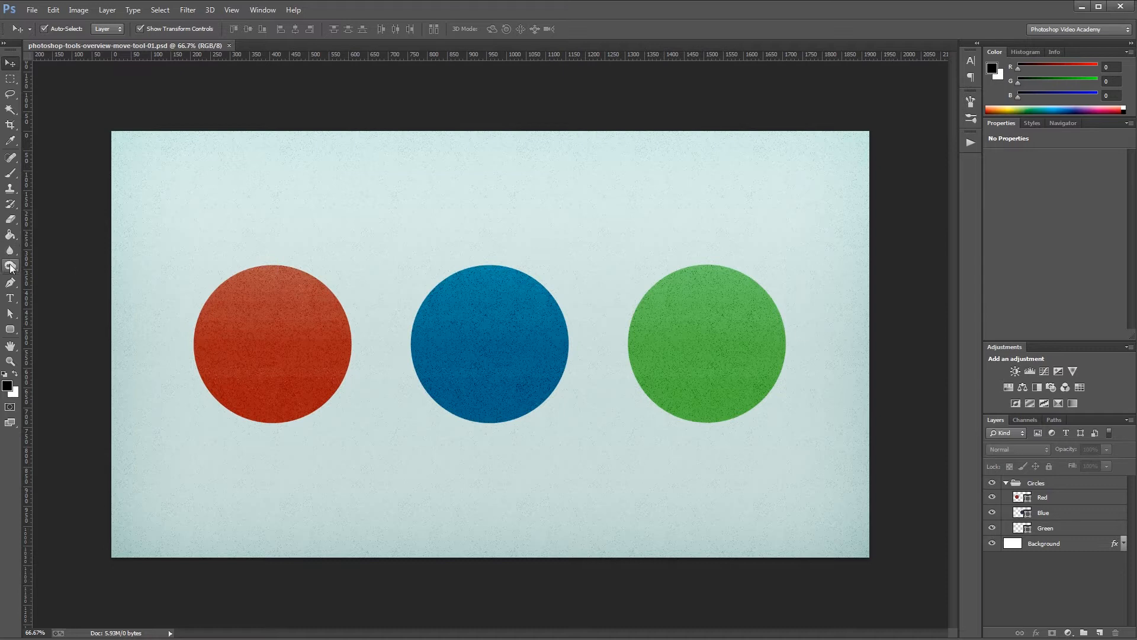
# - Return to the Move tool and disable Auto-Select so clicks stop picking layers
pyautogui.click(10, 267)
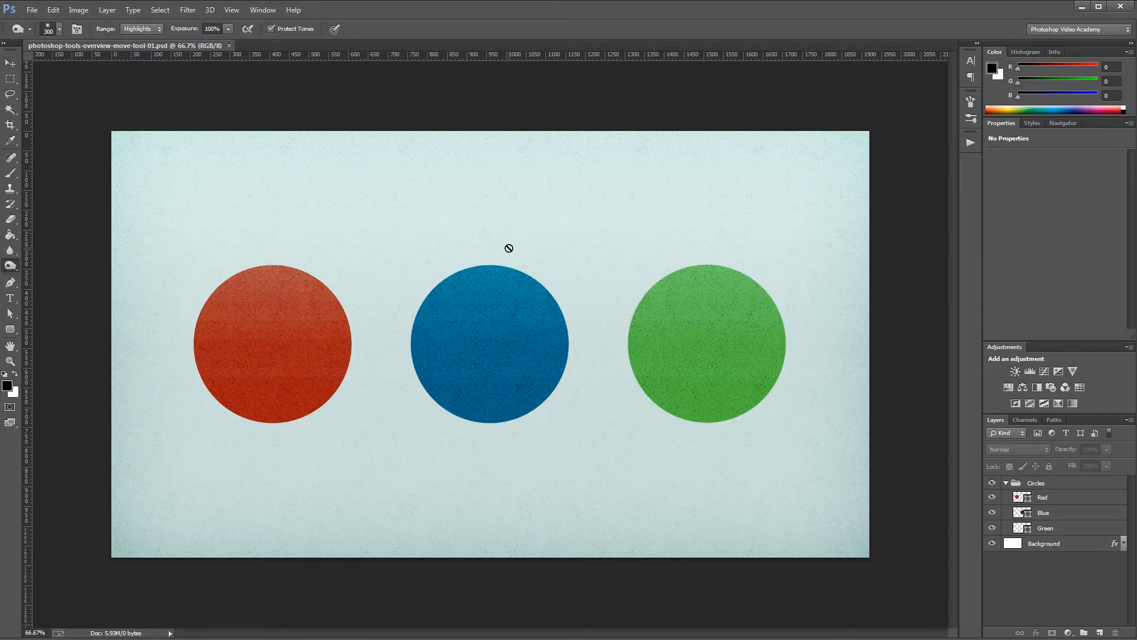
pyautogui.moveTo(498, 234)
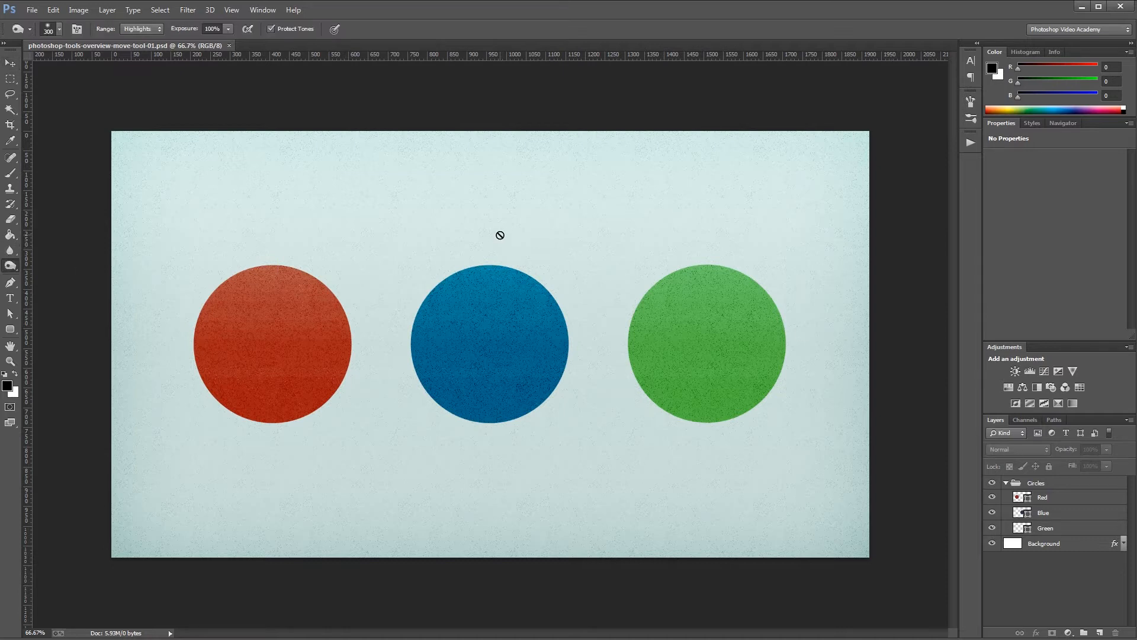
pyautogui.click(11, 63)
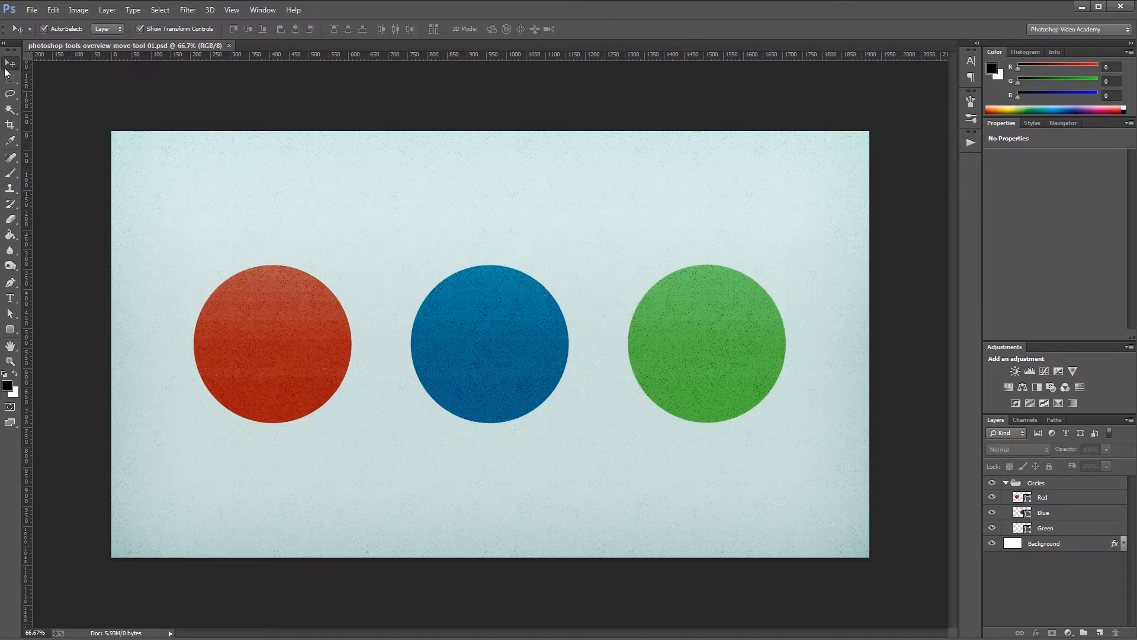
pyautogui.moveTo(11, 64)
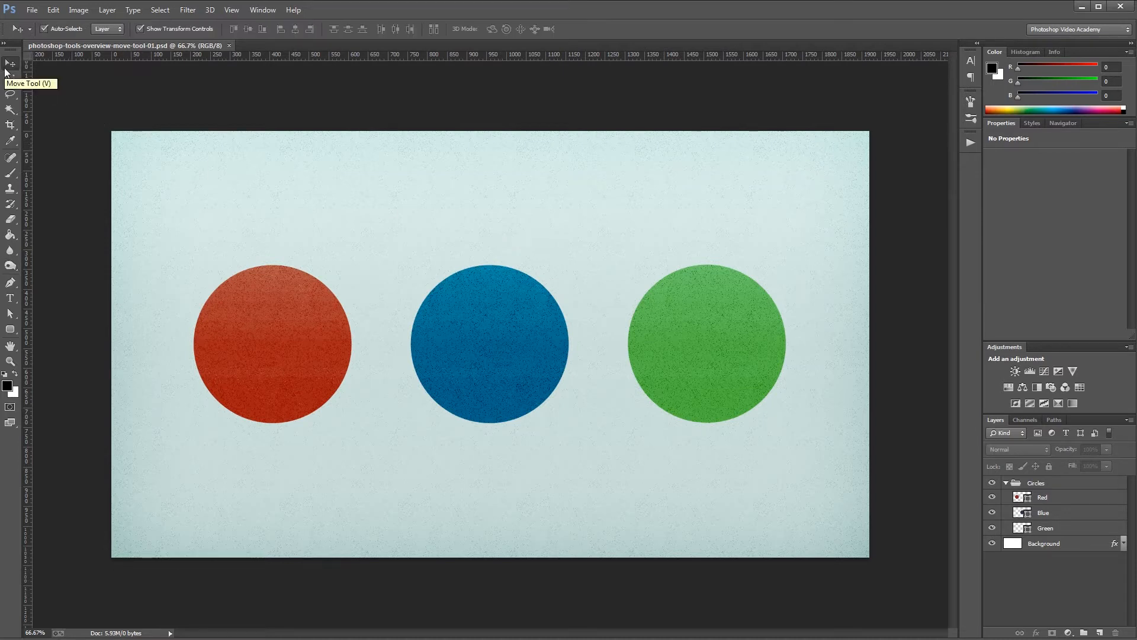
pyautogui.moveTo(390, 194)
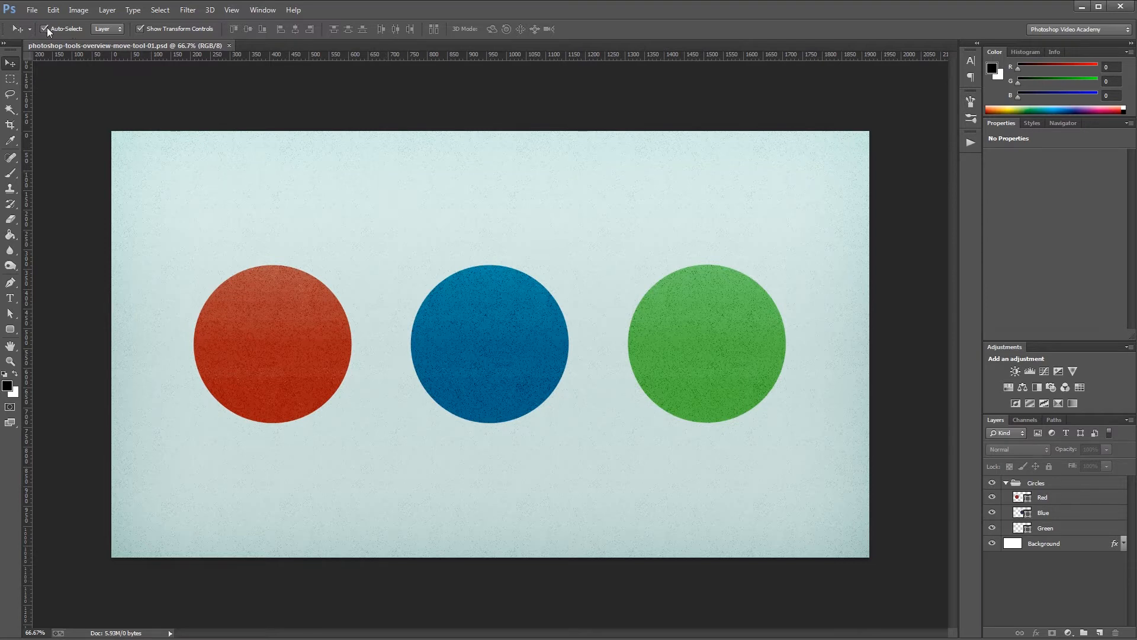
pyautogui.moveTo(76, 76)
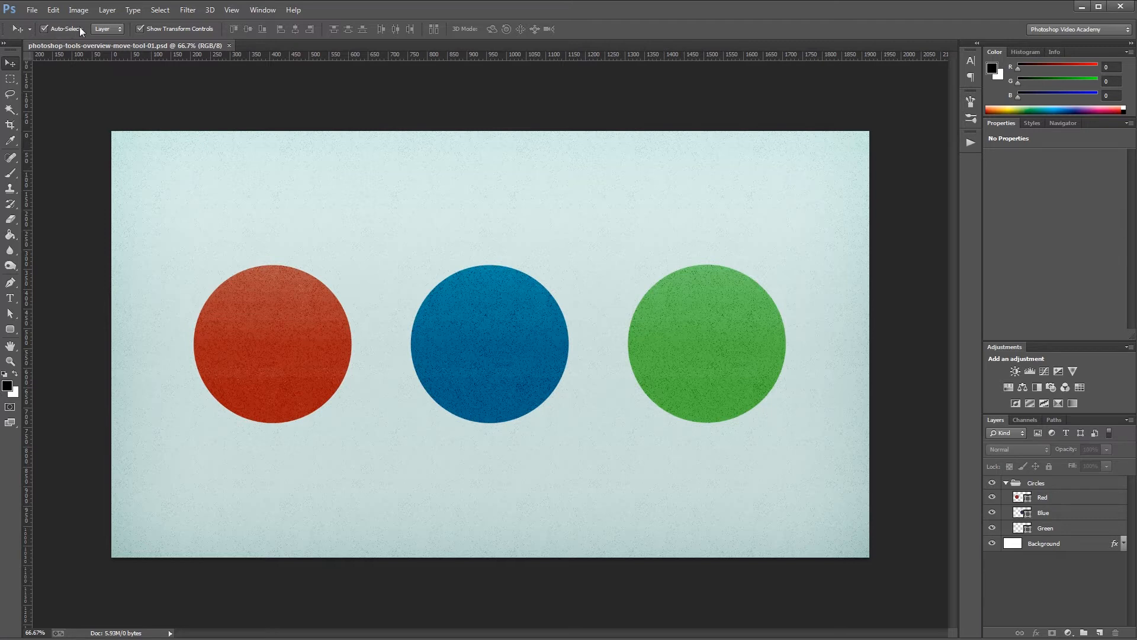
pyautogui.click(44, 28)
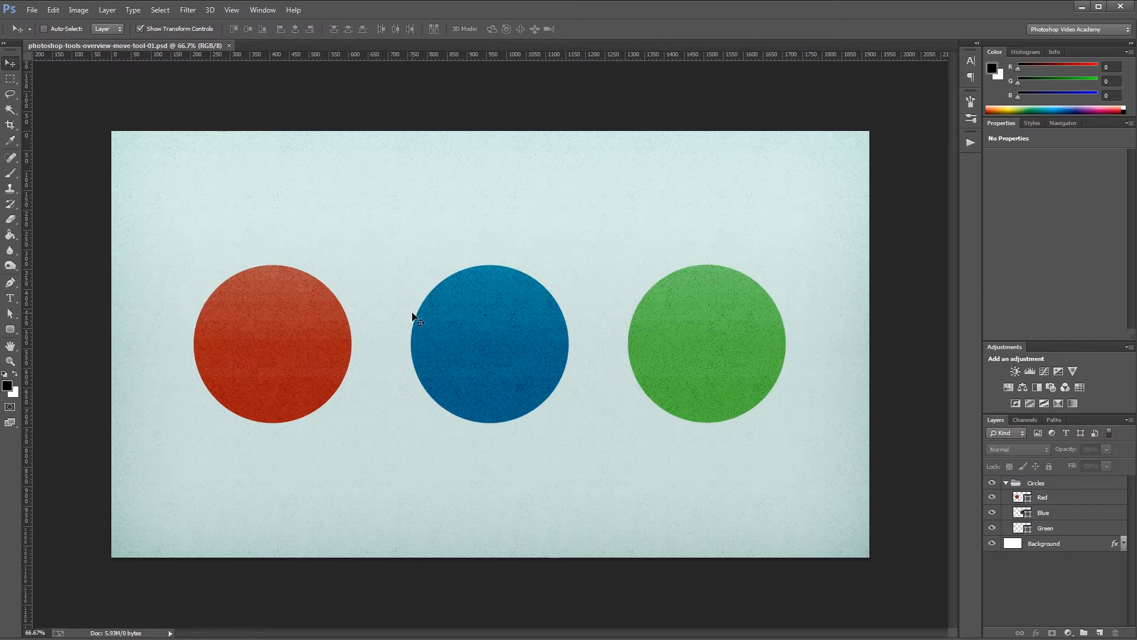
pyautogui.moveTo(488, 321)
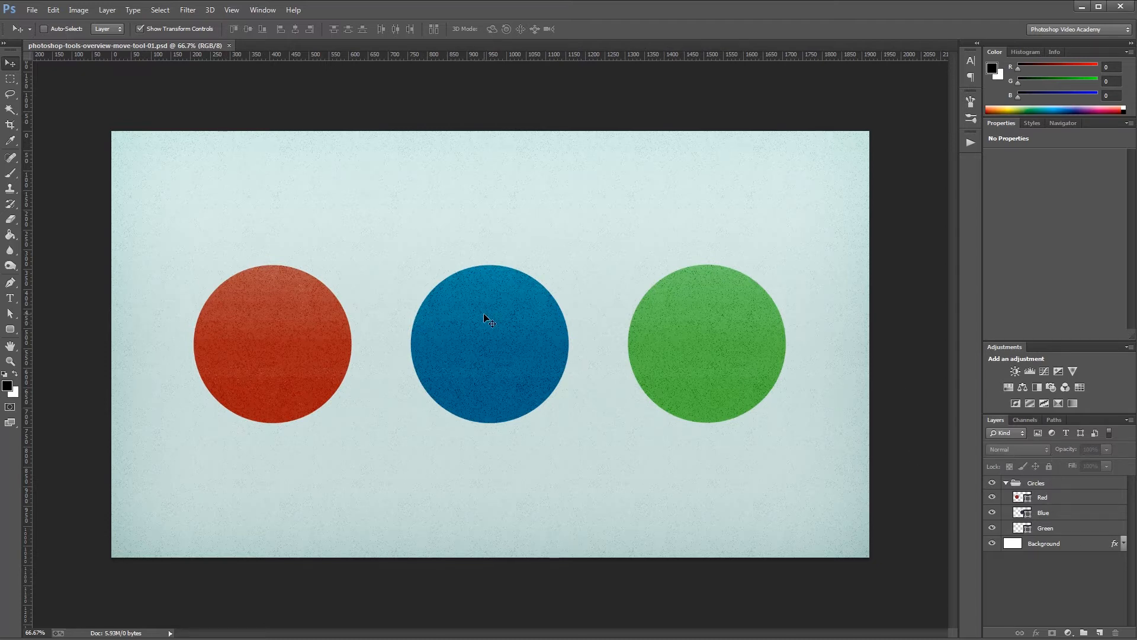
pyautogui.click(489, 312)
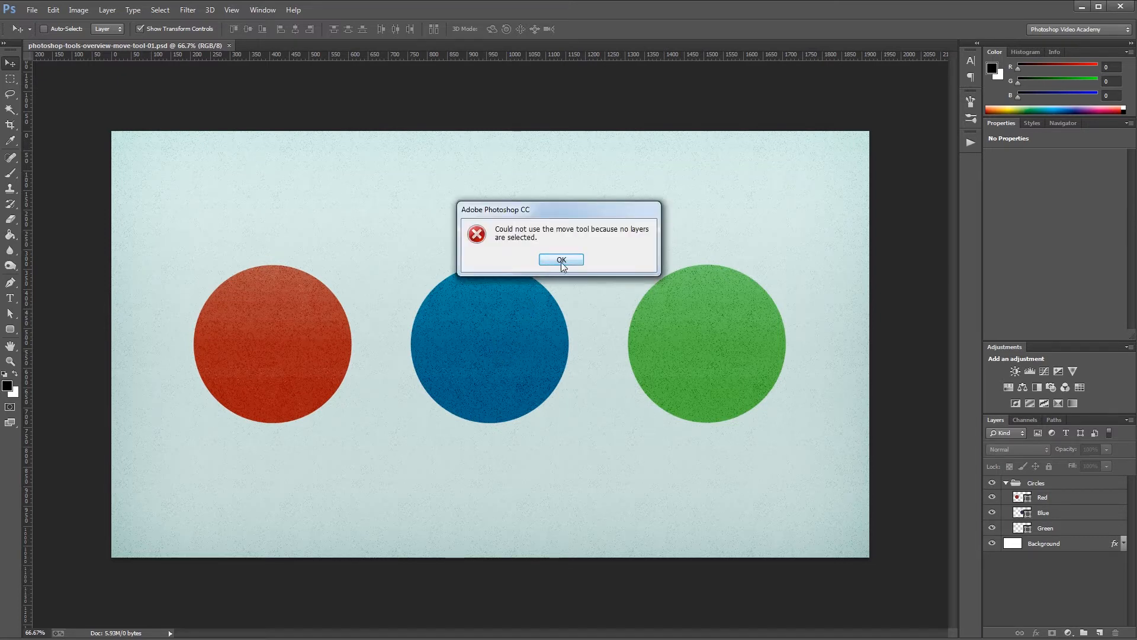
pyautogui.click(560, 260)
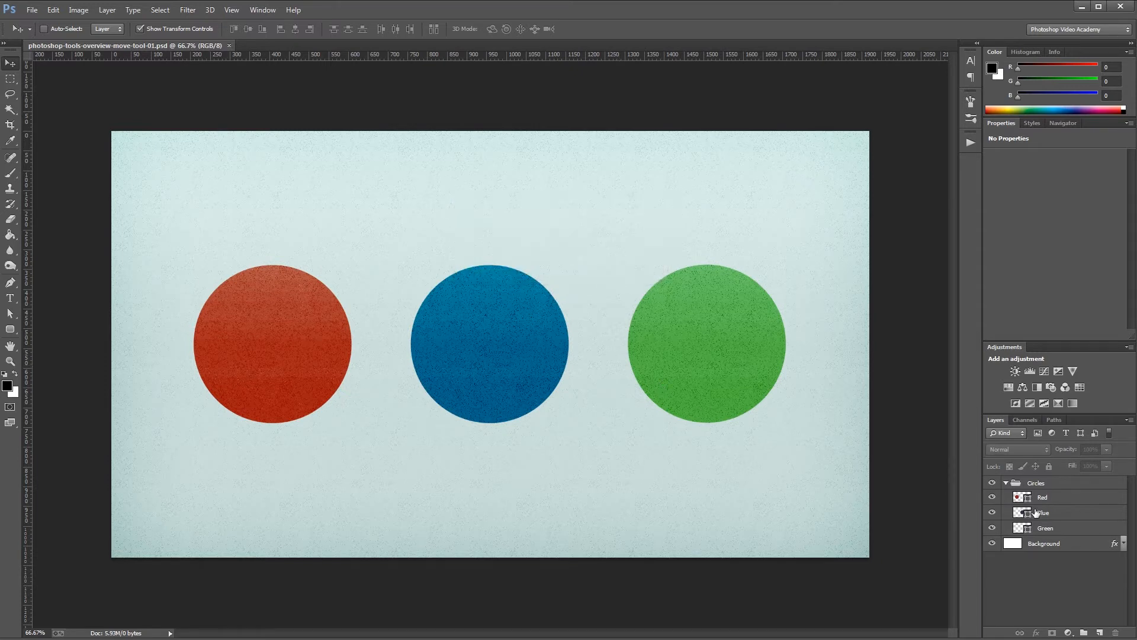
# - Make the Blue circle layer active and re-enable Auto-Select
pyautogui.click(1045, 511)
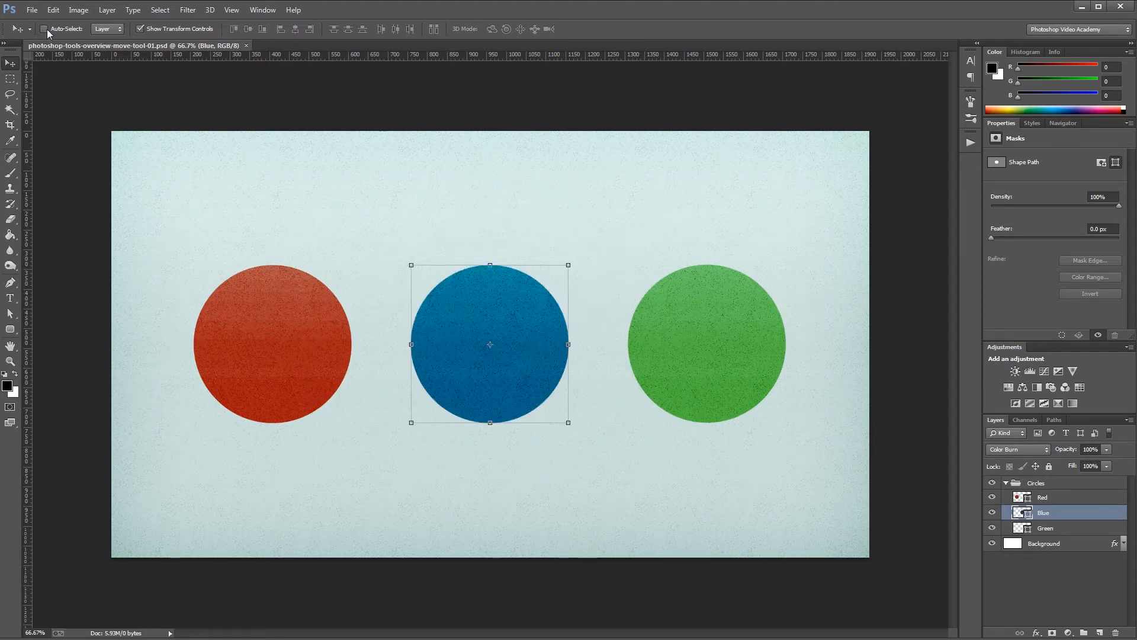
pyautogui.click(46, 28)
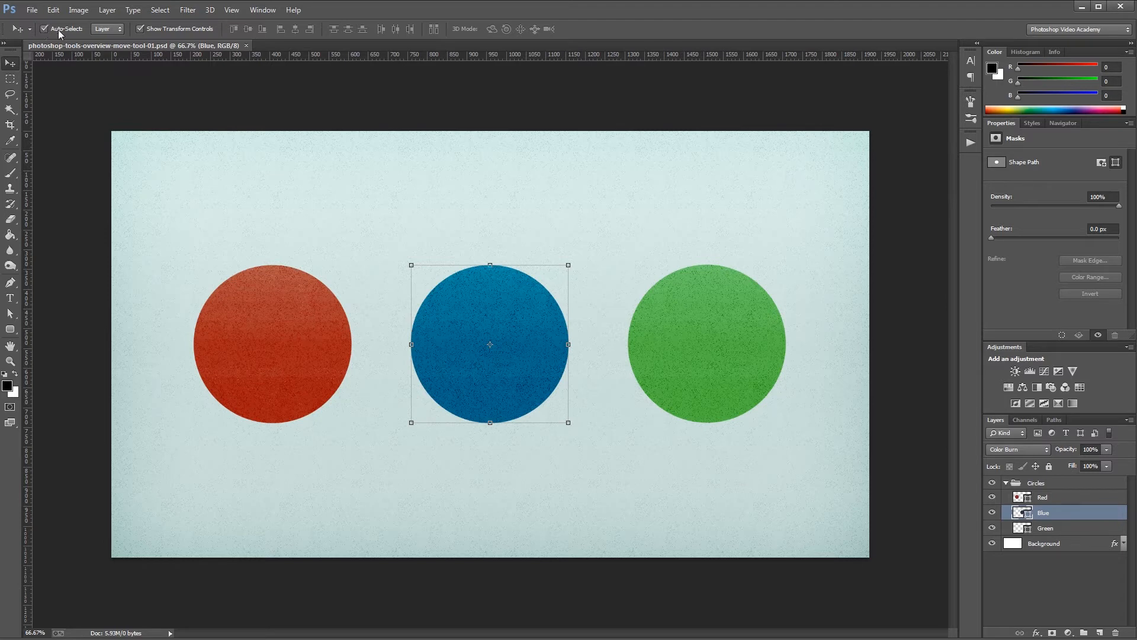
pyautogui.click(106, 28)
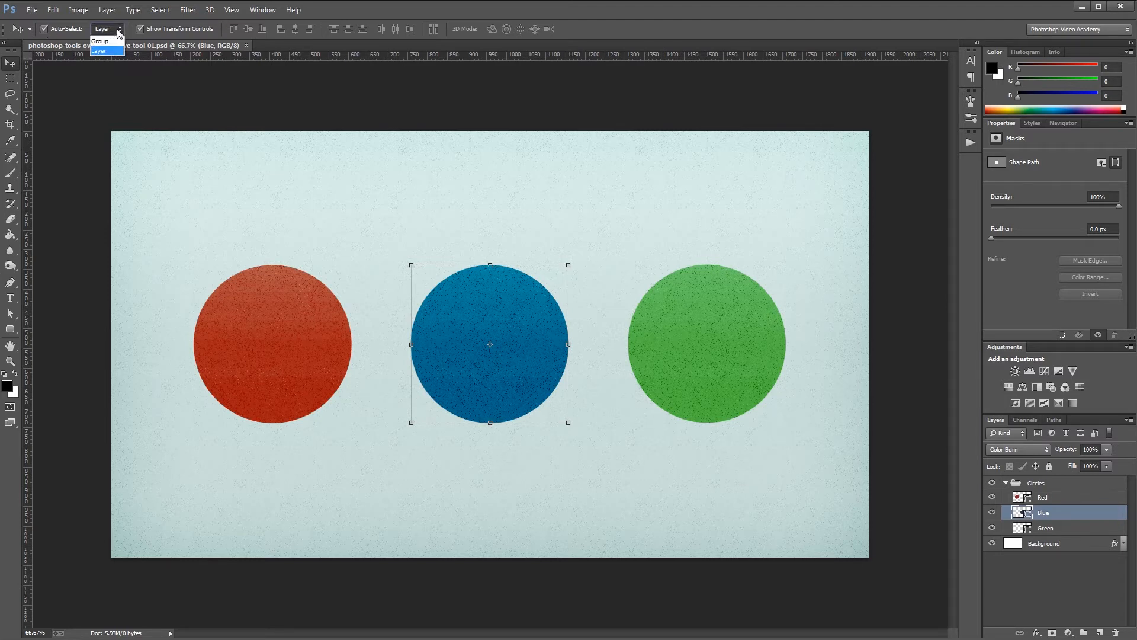
pyautogui.moveTo(109, 51)
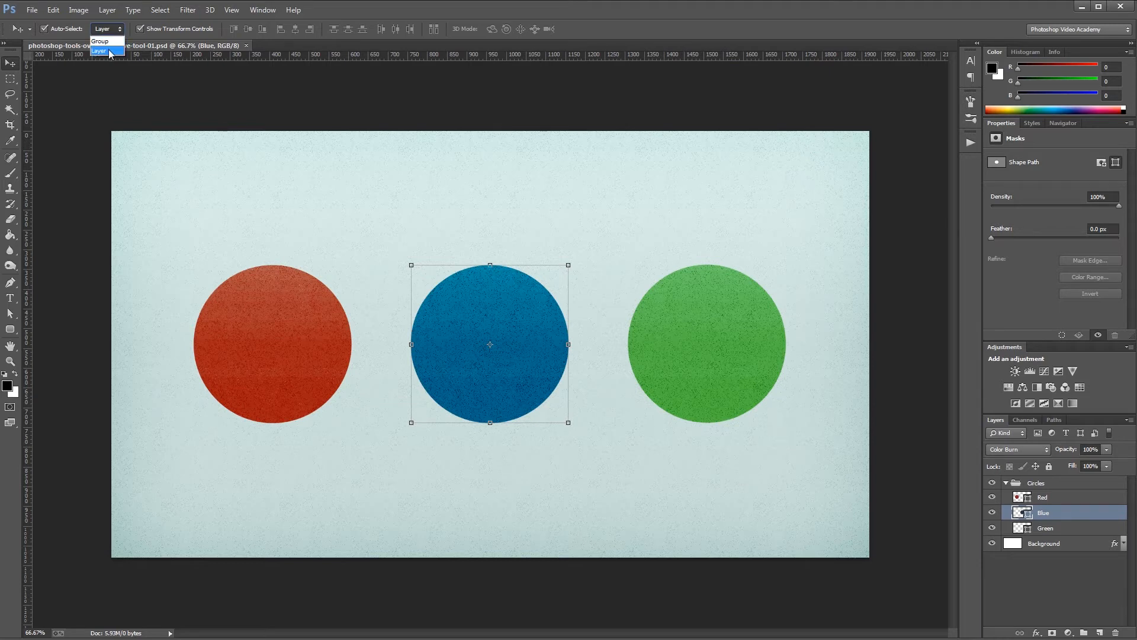
pyautogui.click(98, 50)
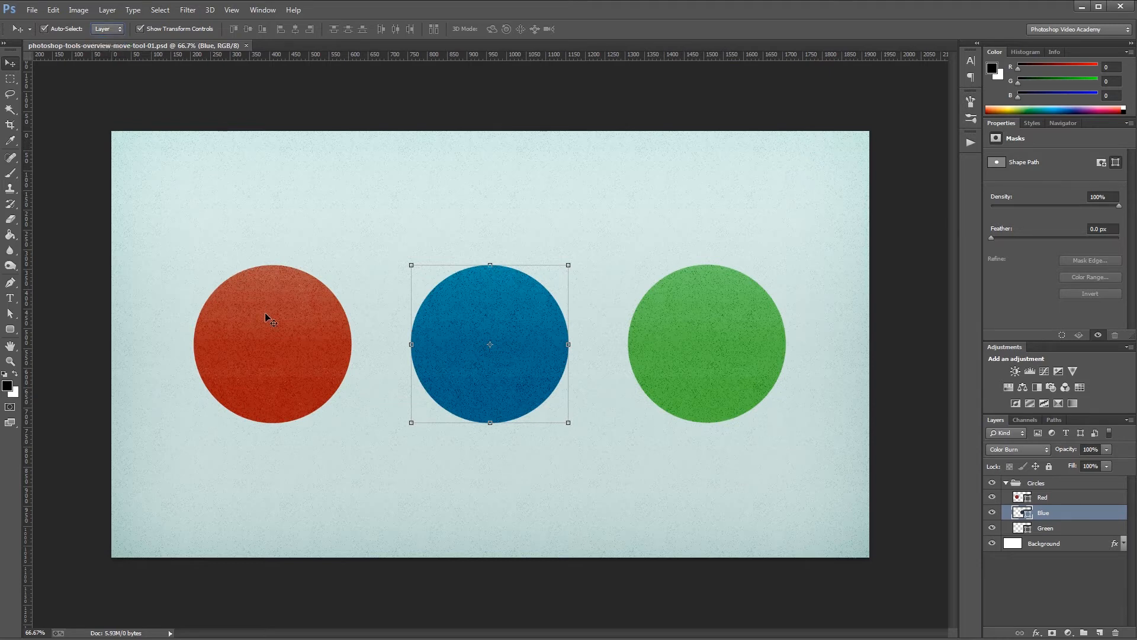
pyautogui.click(703, 343)
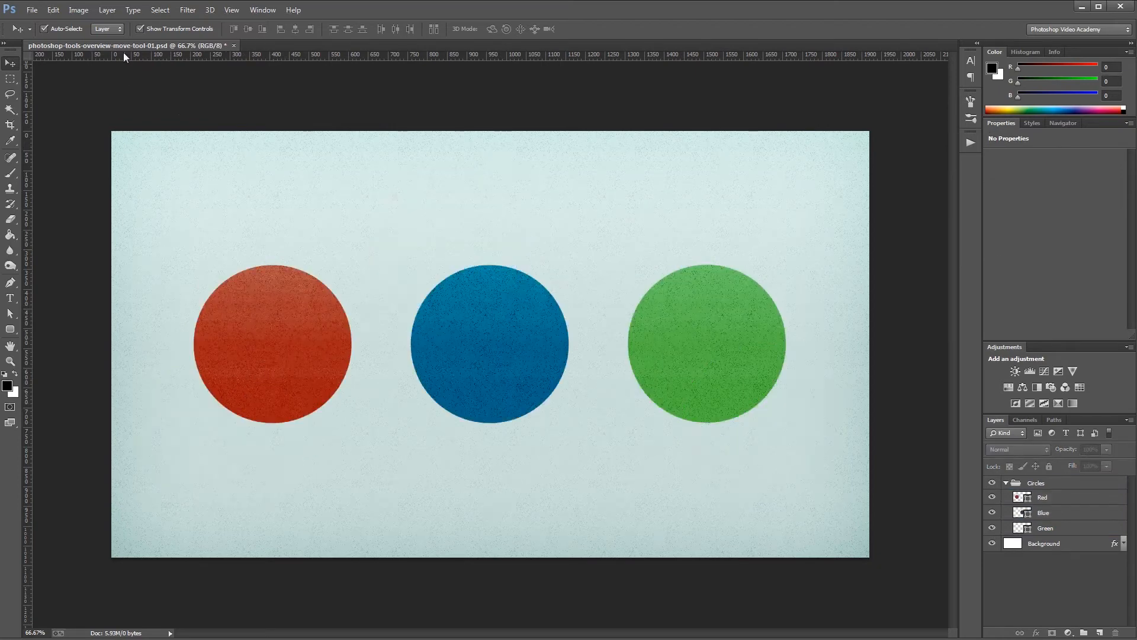
# - Set Auto-Select to Group so picking targets the whole Circles group
pyautogui.click(104, 28)
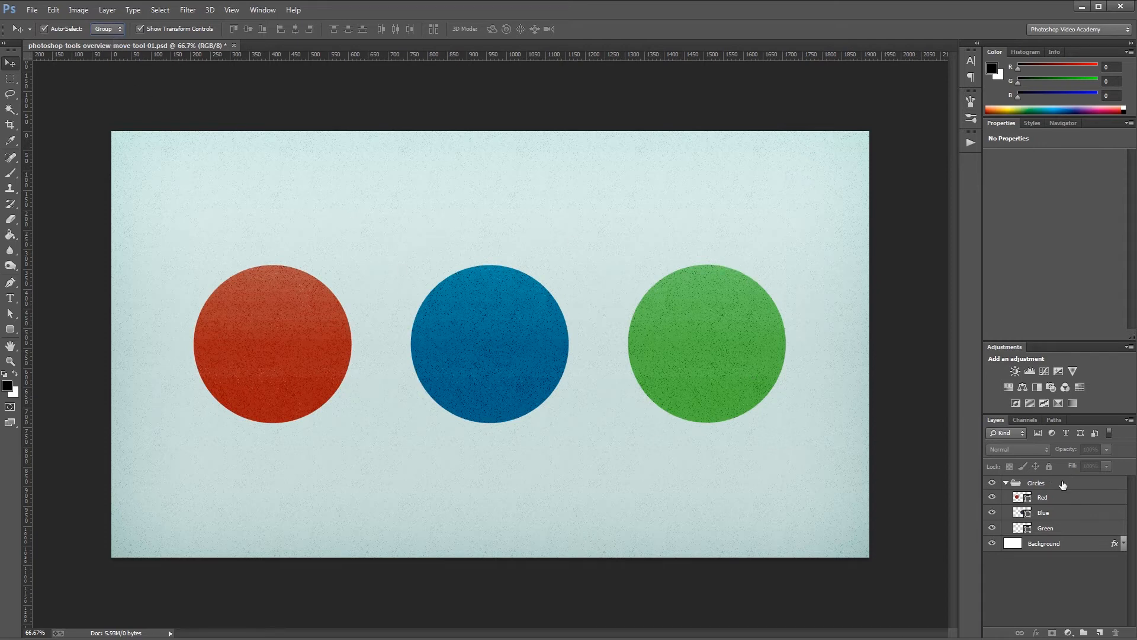
pyautogui.moveTo(1058, 532)
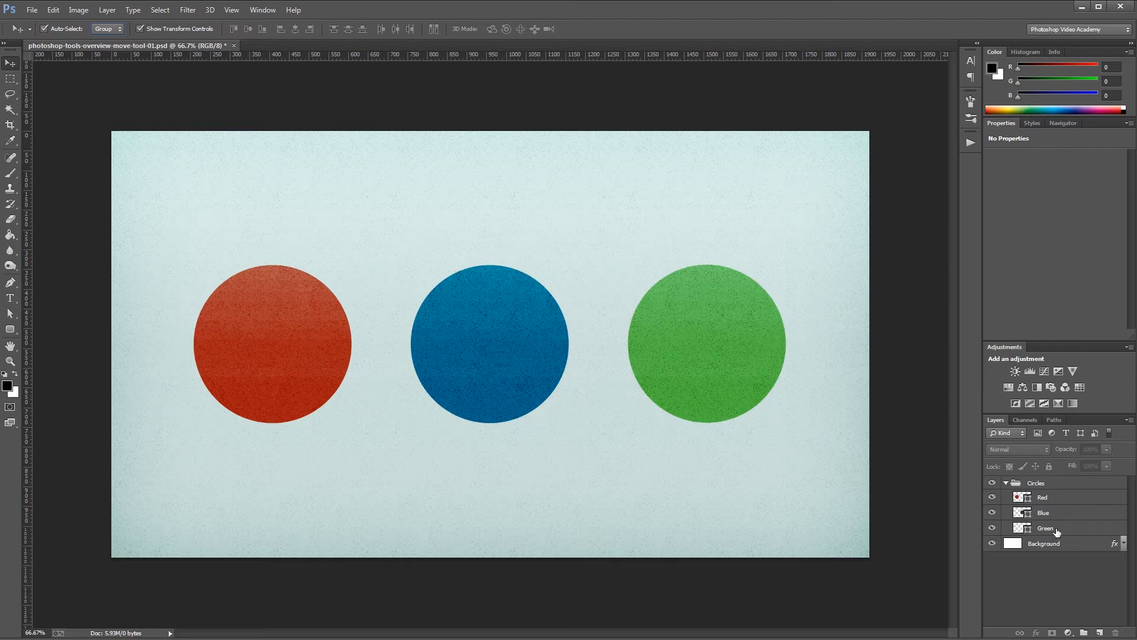
pyautogui.moveTo(1062, 483)
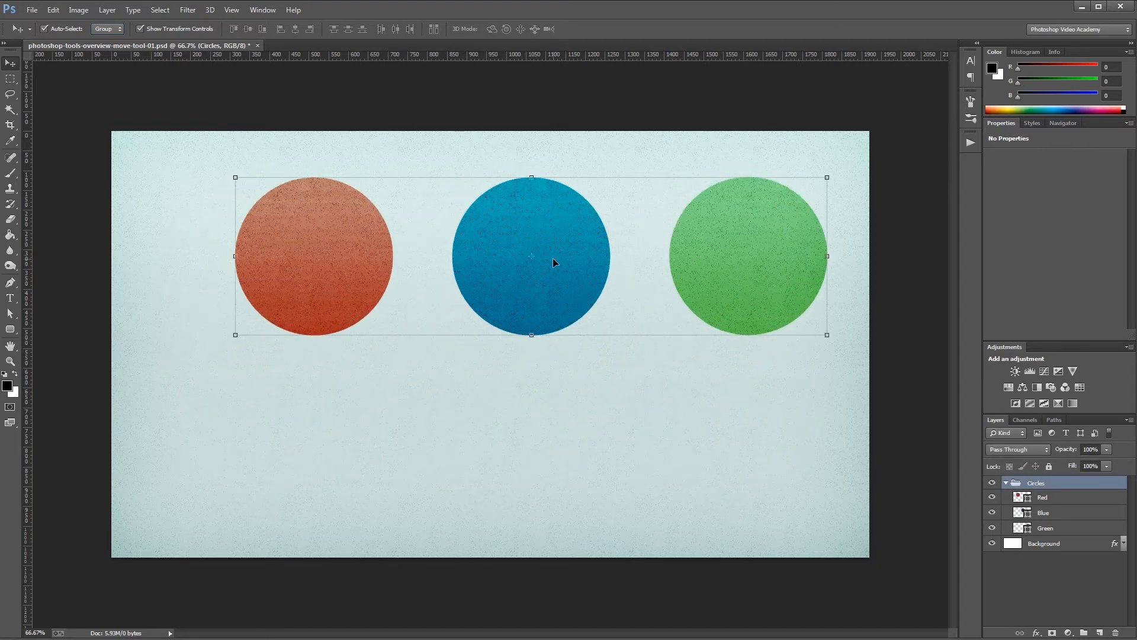
pyautogui.moveTo(126, 32)
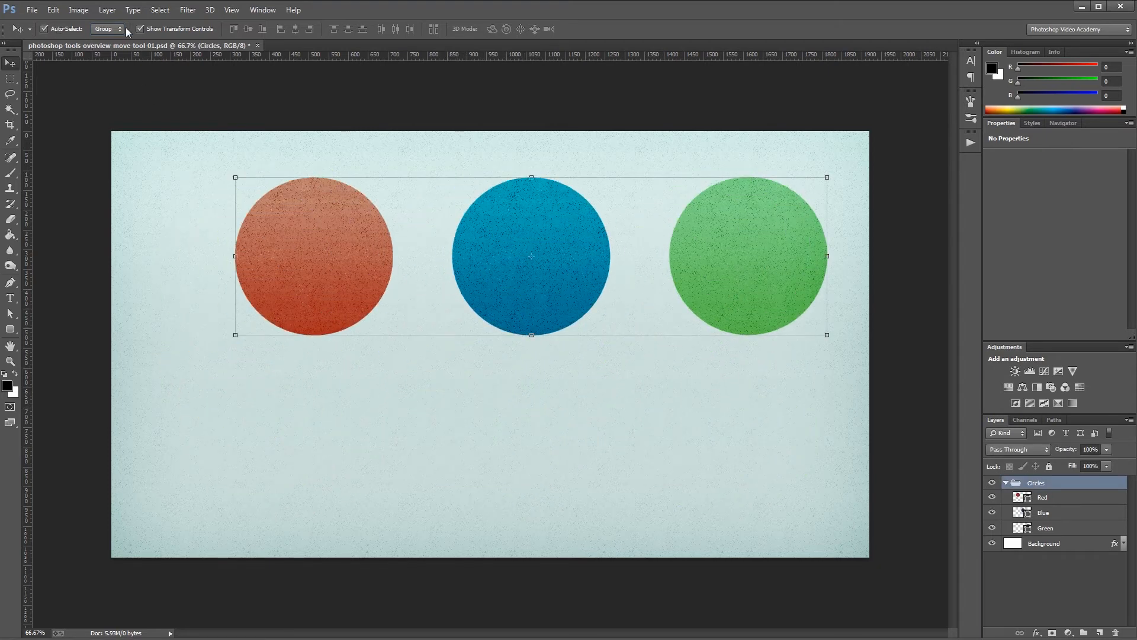
pyautogui.moveTo(280, 86)
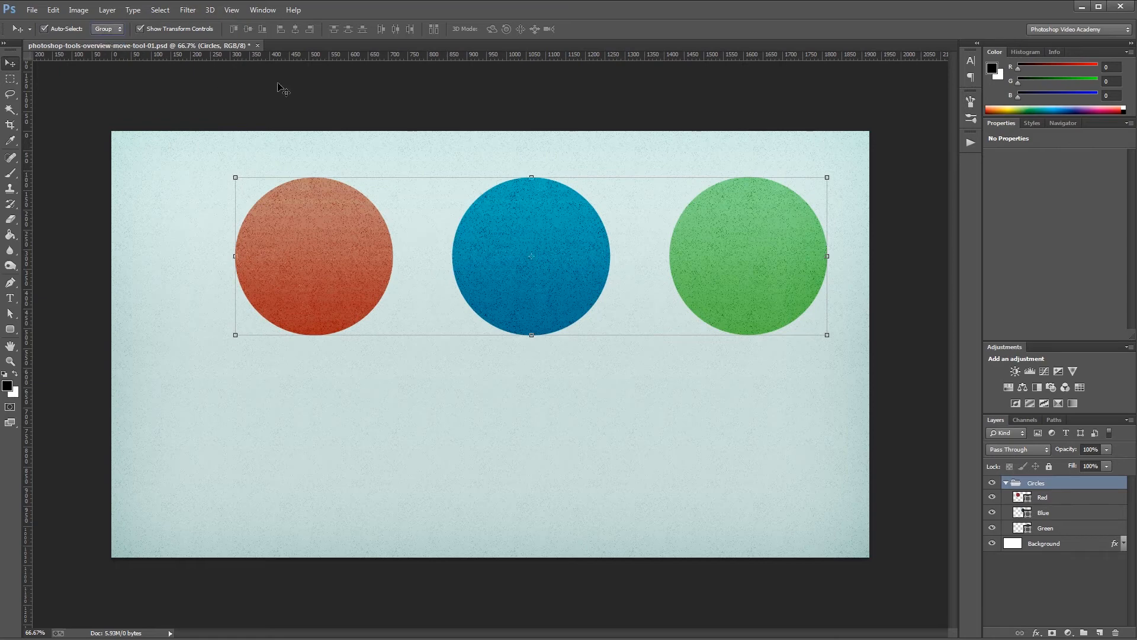
# - Set Auto-Select back to Layer and toggle Show Transform Controls for the red circle
pyautogui.click(108, 29)
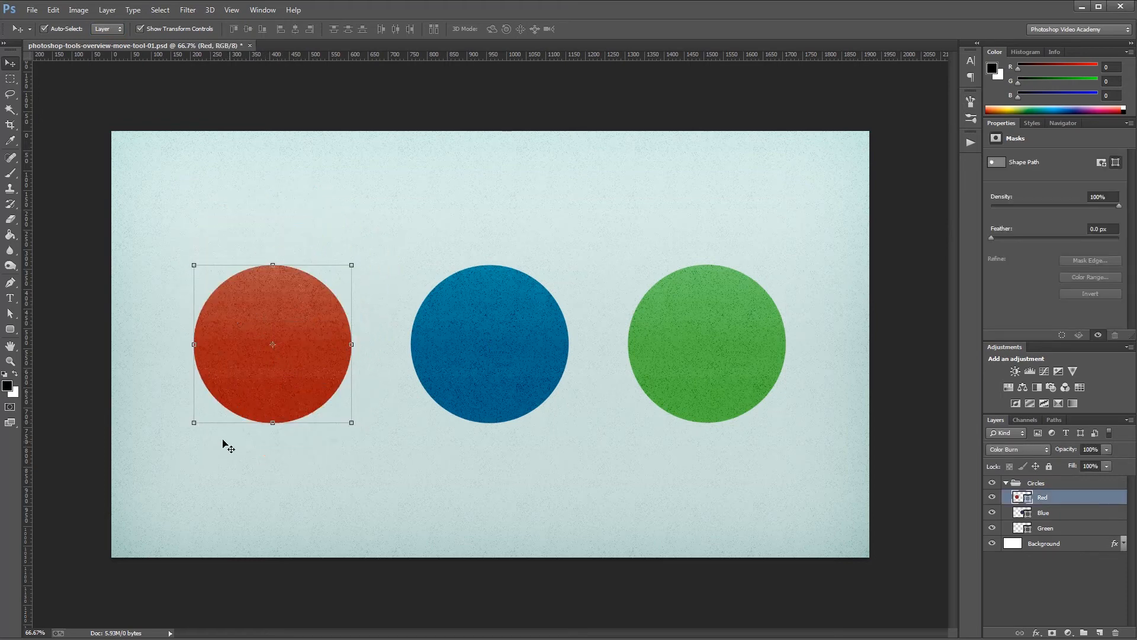
pyautogui.moveTo(245, 270)
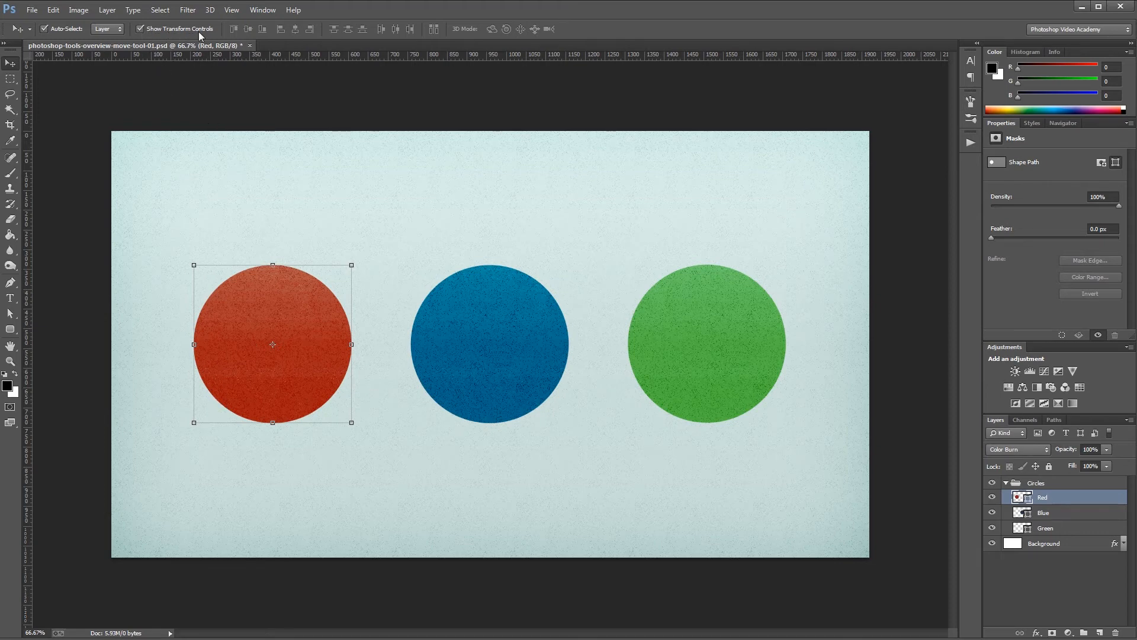
pyautogui.moveTo(212, 33)
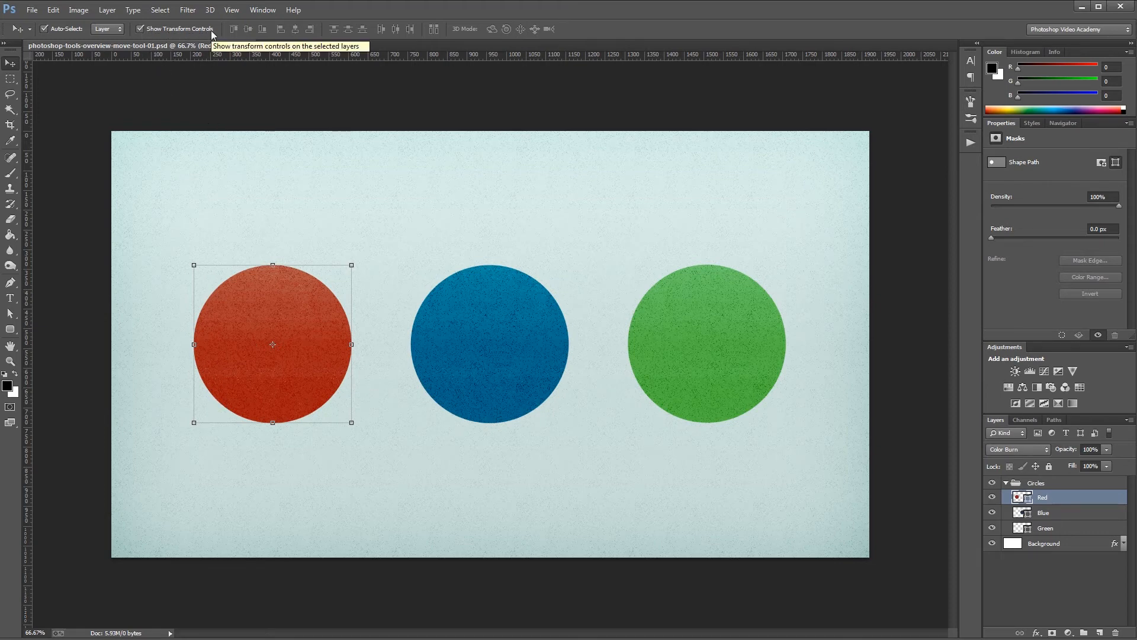
pyautogui.click(141, 28)
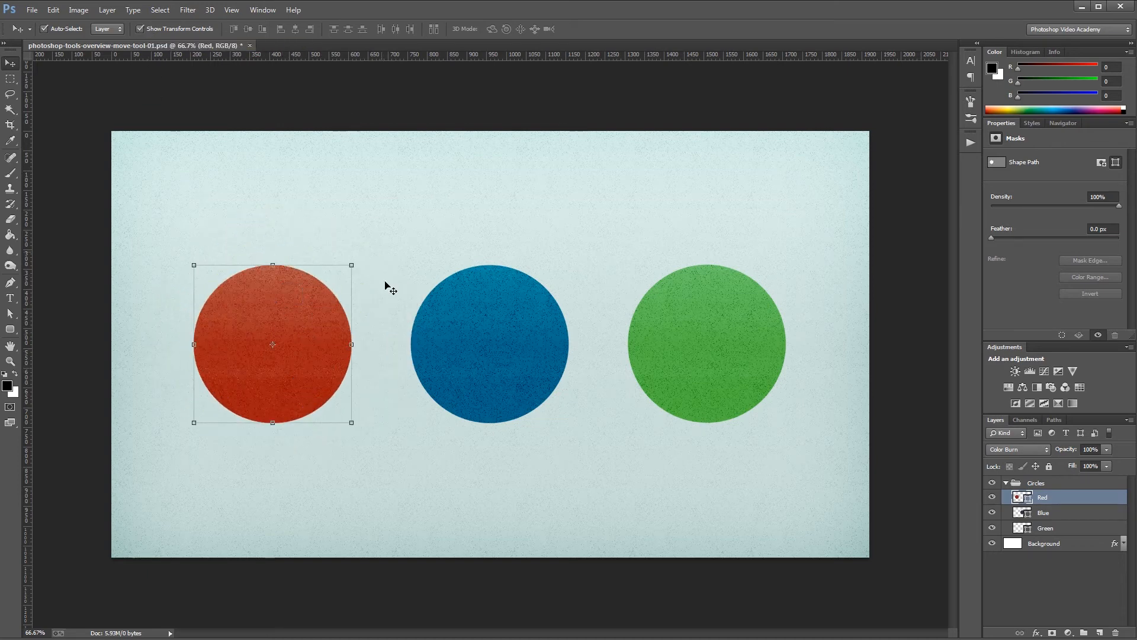
# - Select the blue circle on the canvas so the Blue layer shows its transform box
pyautogui.click(490, 342)
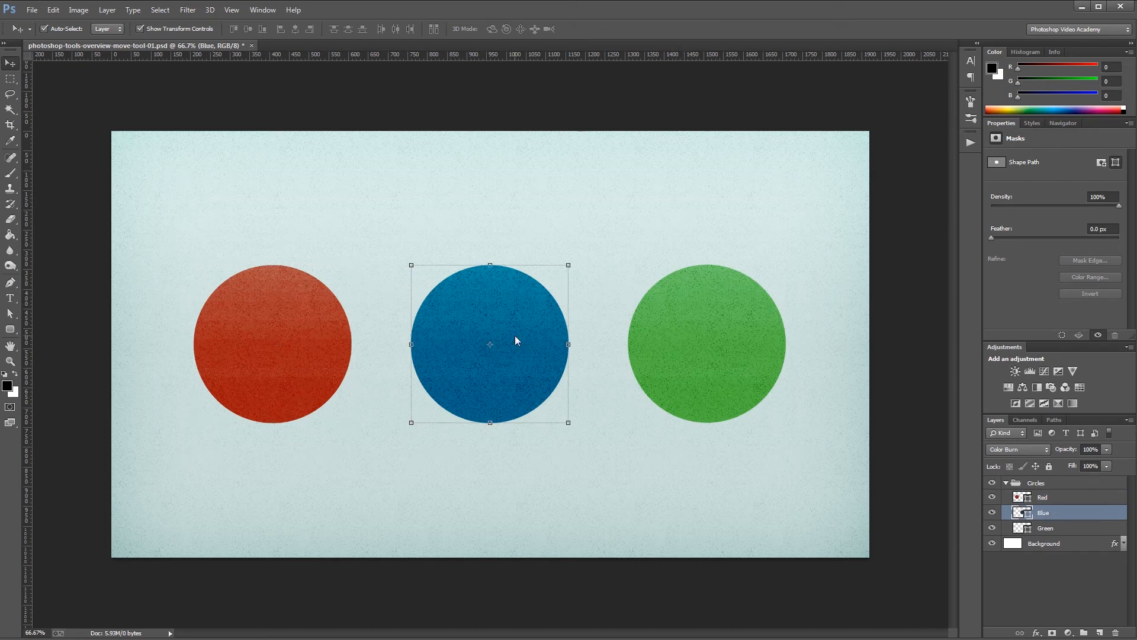
pyautogui.moveTo(571, 314)
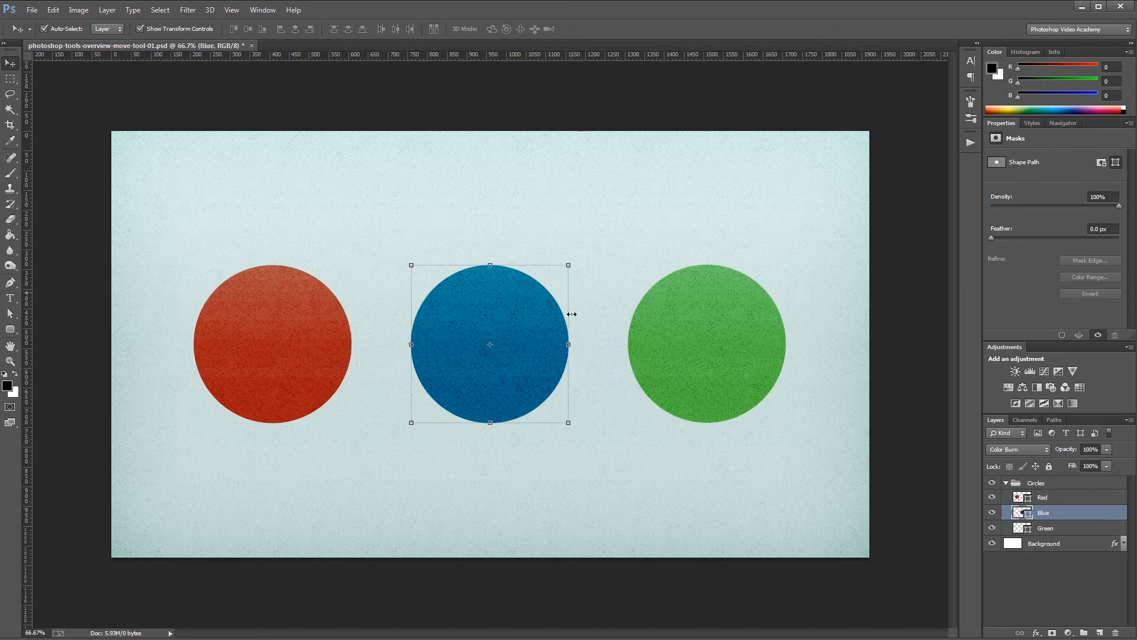
pyautogui.moveTo(515, 357)
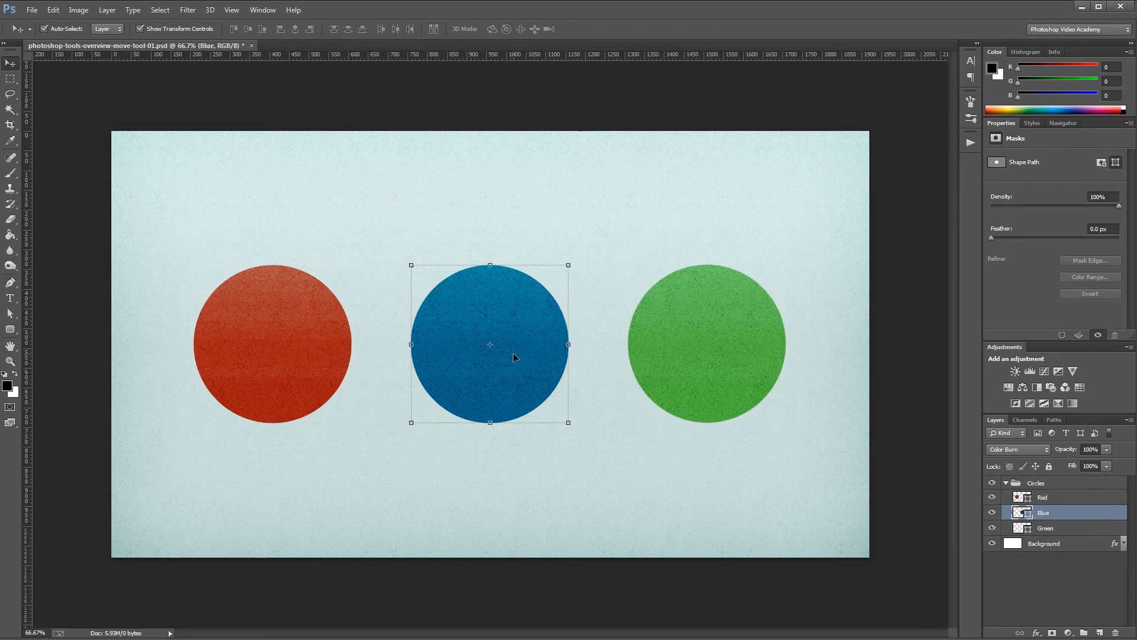
pyautogui.moveTo(569, 265)
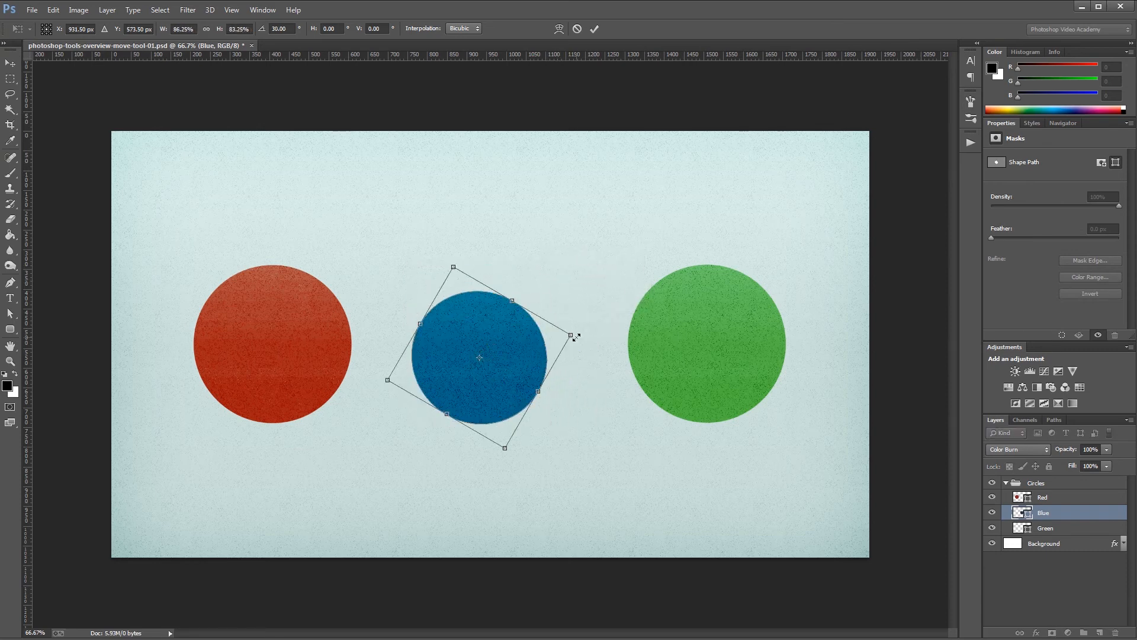
pyautogui.rightClick(555, 311)
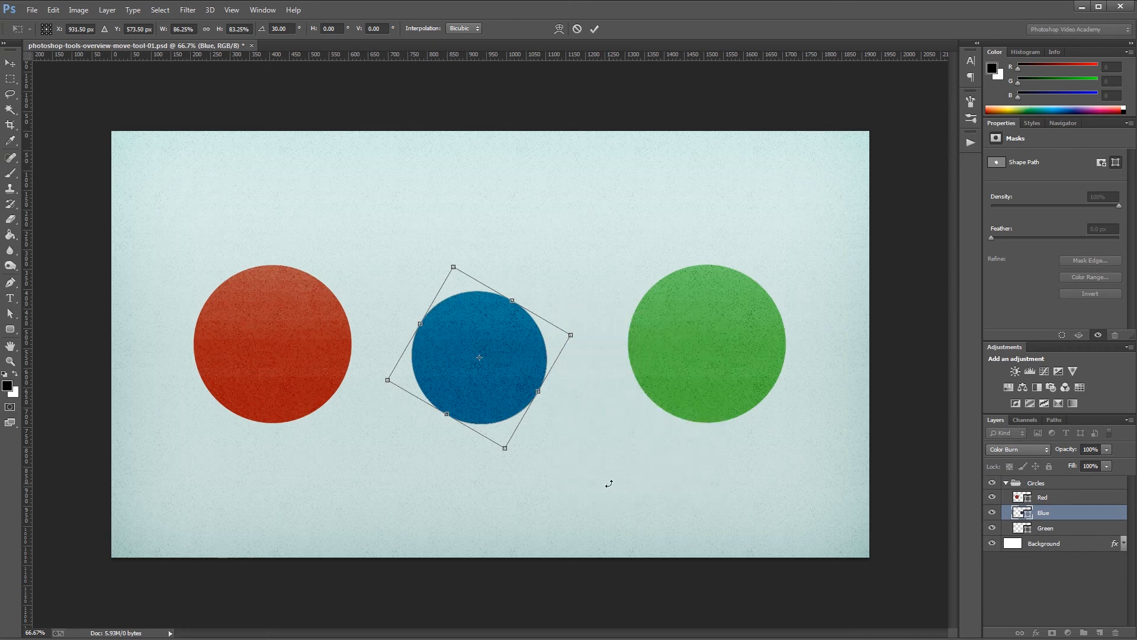
pyautogui.click(593, 28)
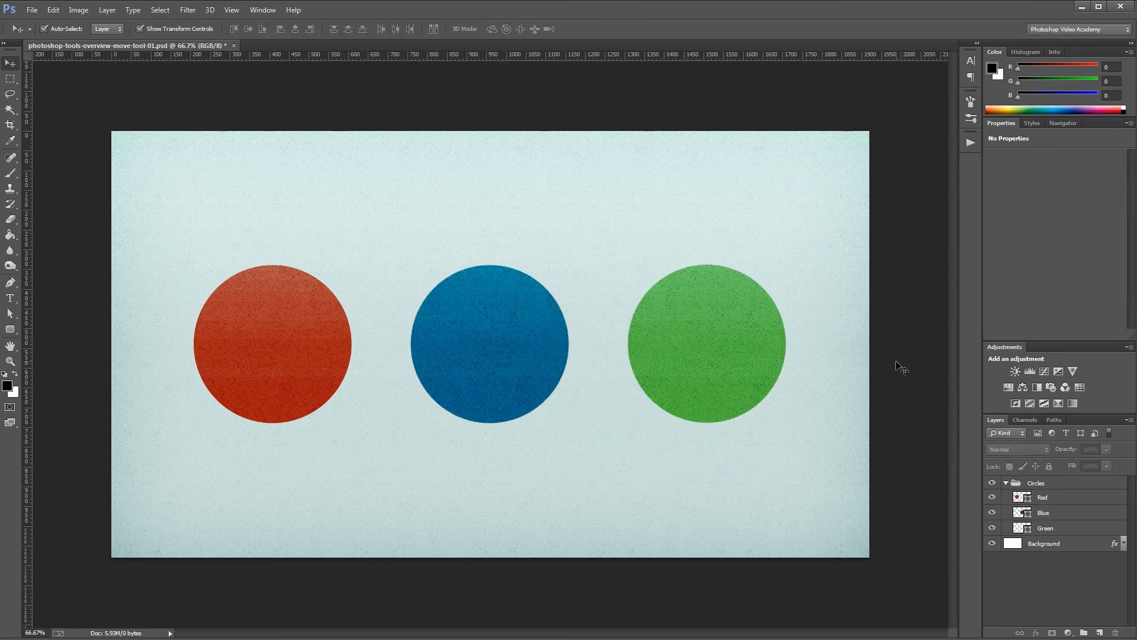